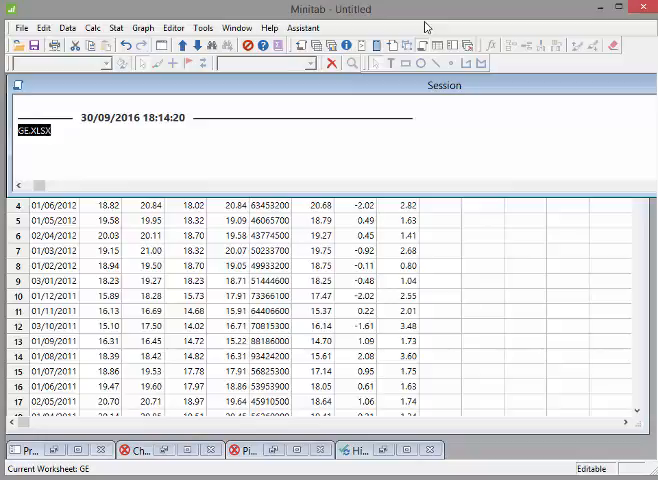
mouse_move(420, 26)
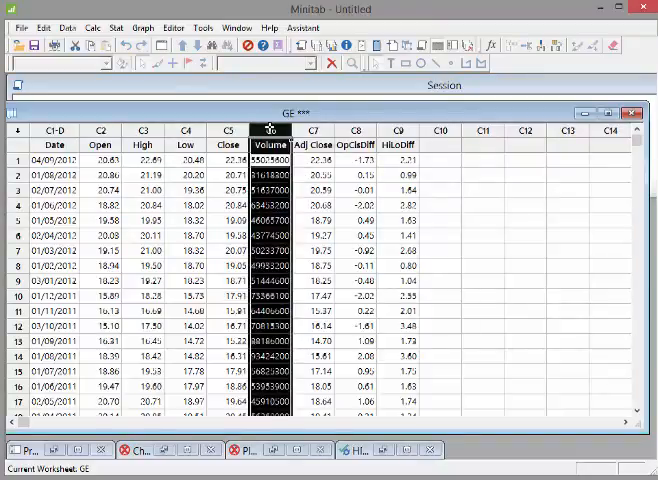
mouse_move(482, 265)
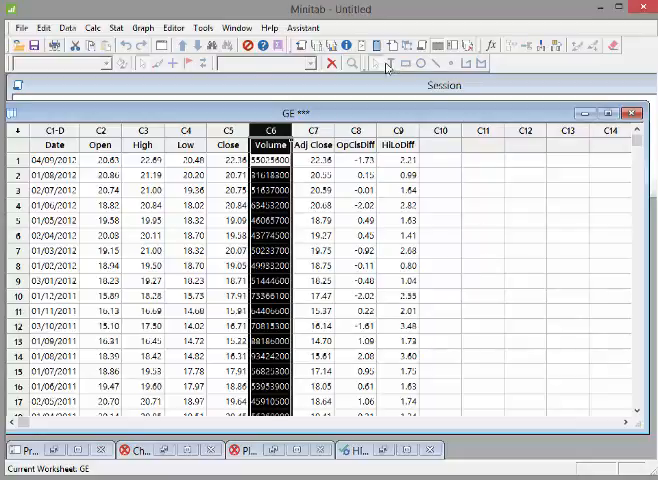
Step: Start a Simple histogram from the Graph menu with Volume as the graph variable
left_click(203, 27)
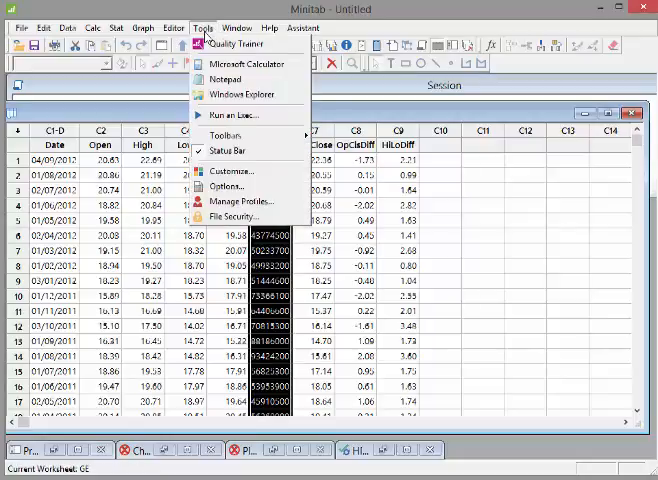
left_click(143, 27)
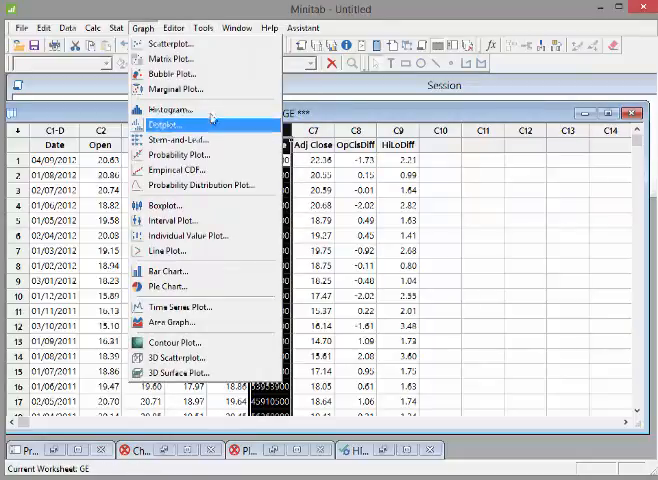
mouse_move(167, 109)
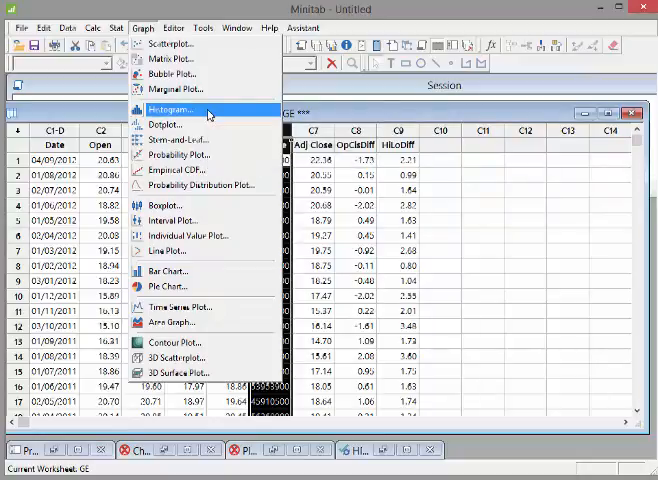
left_click(168, 110)
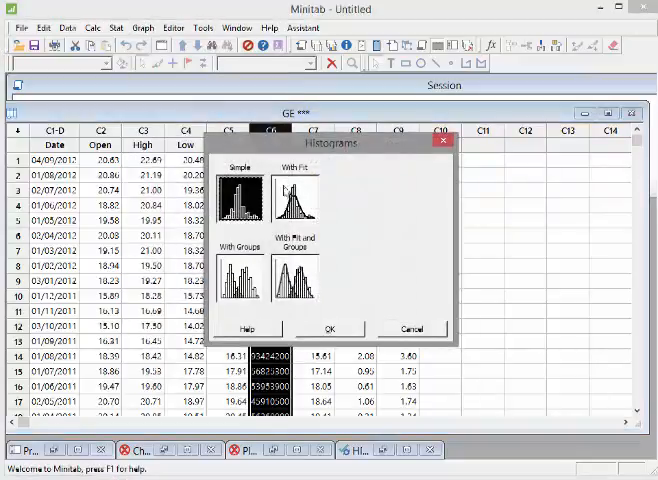
mouse_move(243, 195)
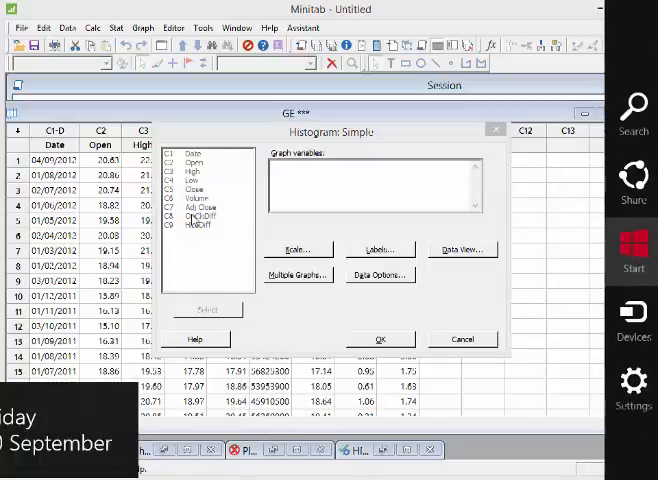
left_click(195, 198)
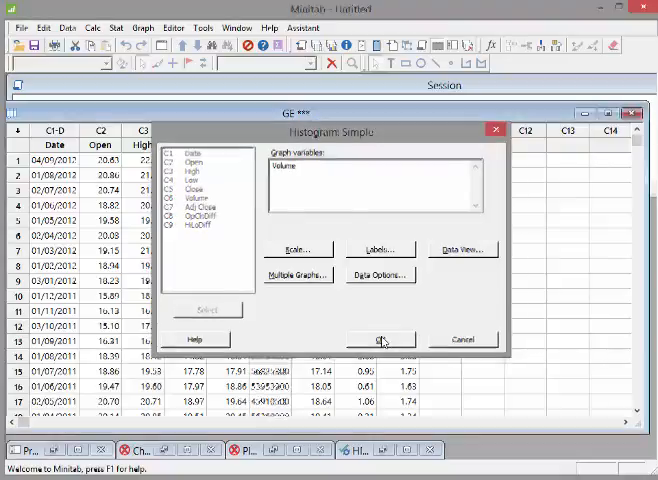
Step: Draw the 'Nice Histogram' of Volume
left_click(380, 339)
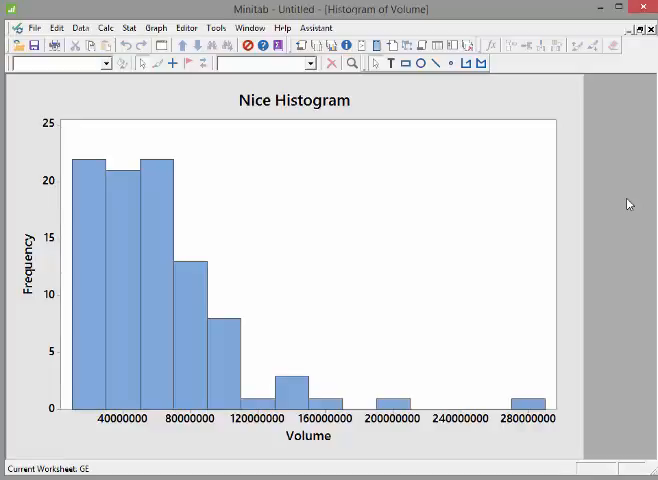
mouse_move(133, 268)
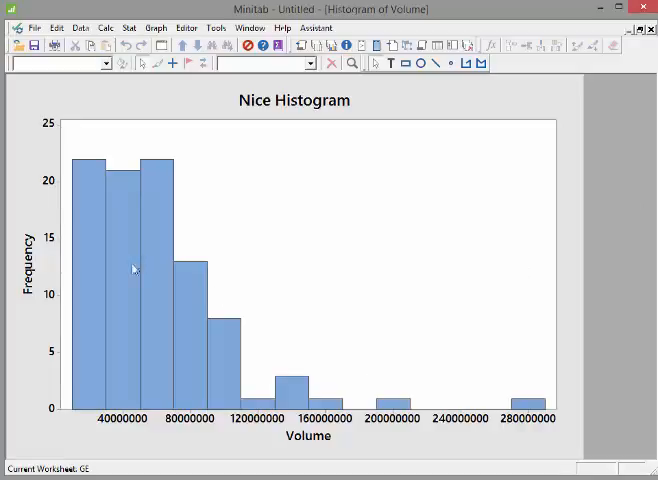
mouse_move(88, 424)
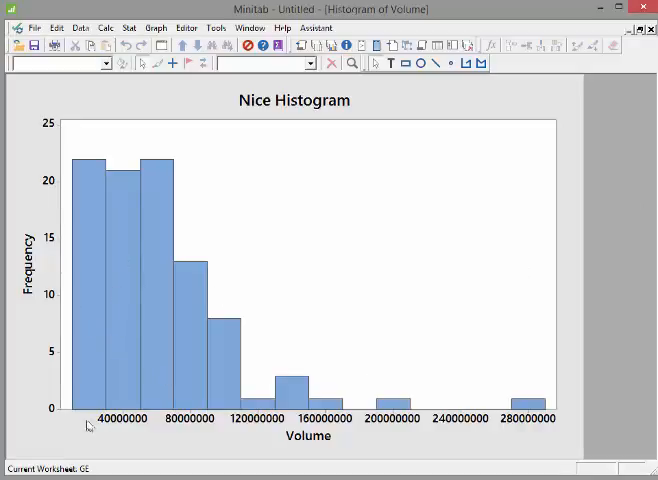
mouse_move(120, 420)
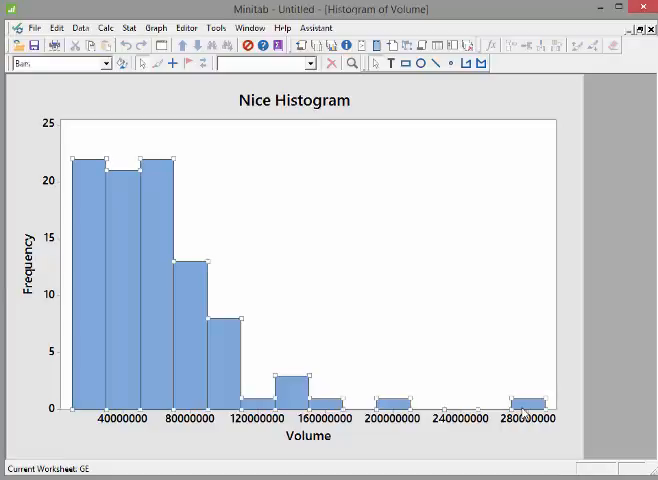
mouse_move(518, 415)
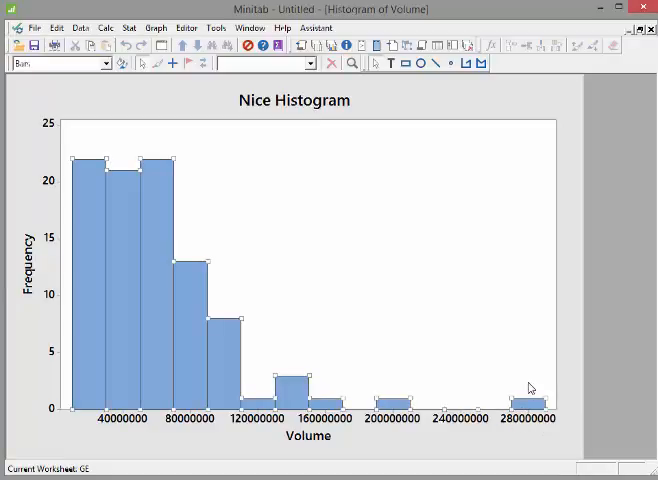
mouse_move(620, 257)
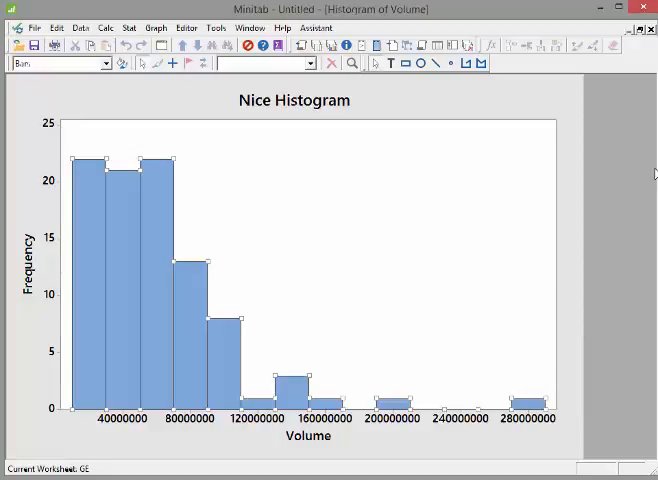
mouse_move(552, 254)
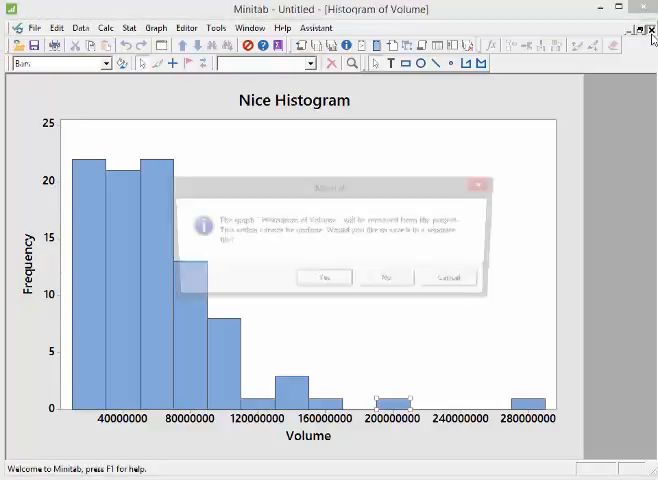
Step: Close the histogram without saving and draw a One Y Simple boxplot of Volume
left_click(320, 277)
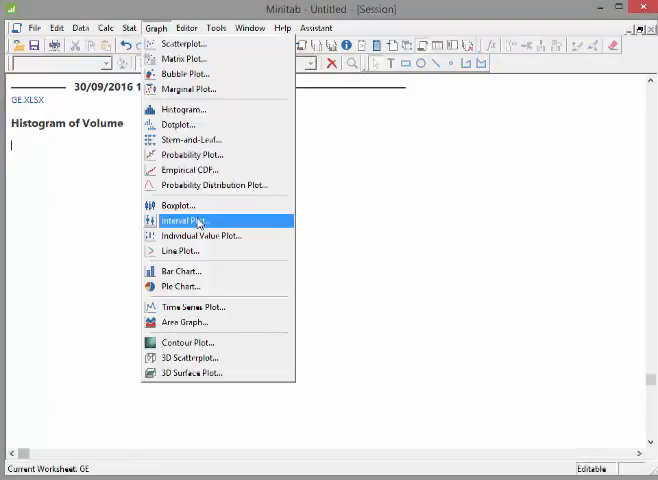
left_click(178, 205)
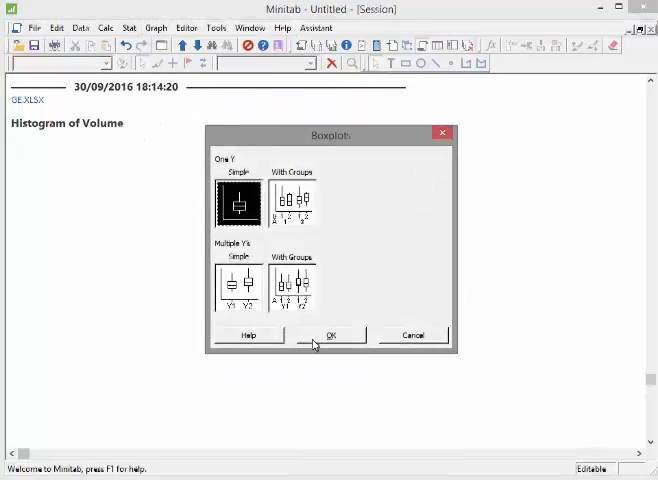
left_click(331, 335)
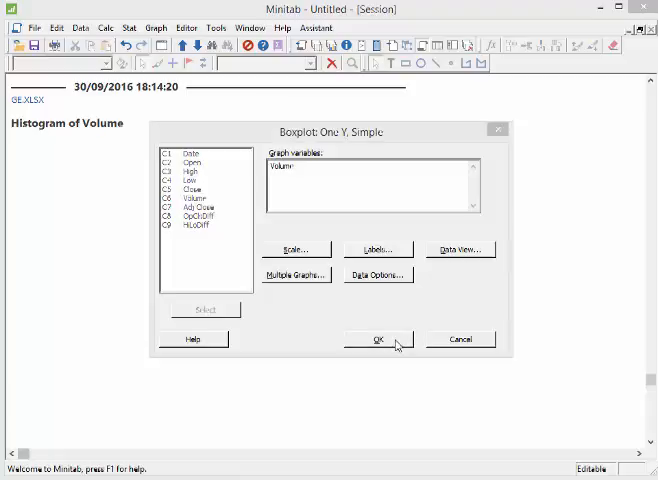
left_click(377, 339)
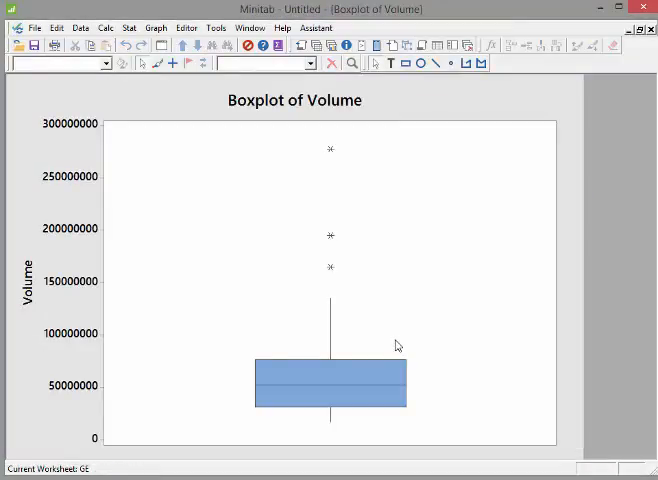
mouse_move(348, 424)
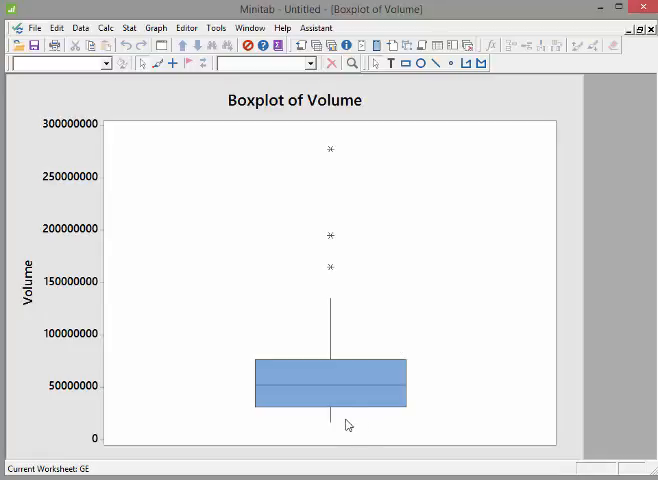
mouse_move(350, 355)
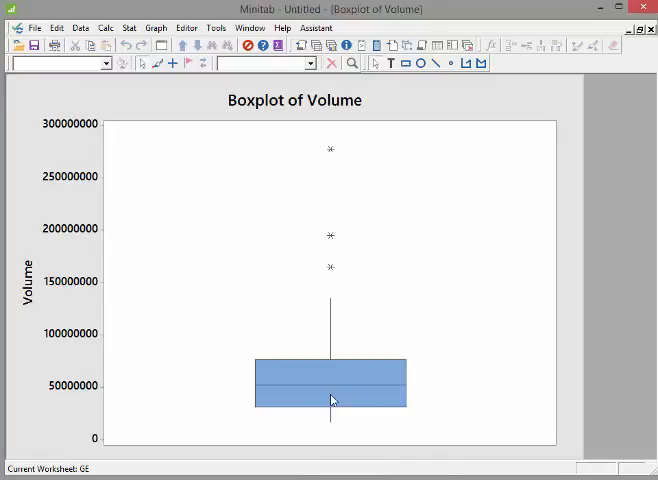
mouse_move(243, 404)
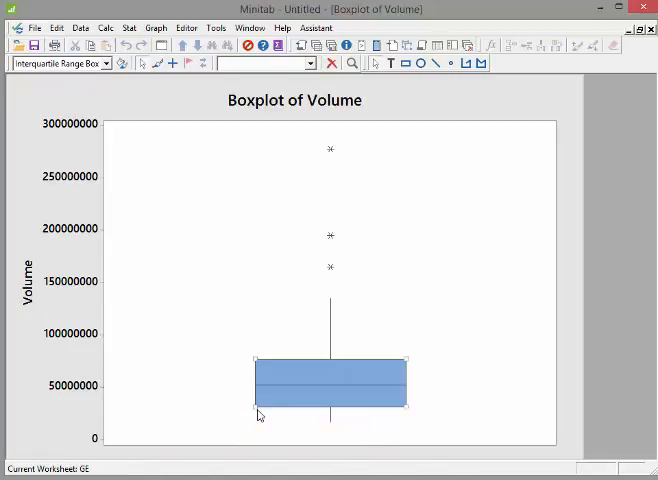
mouse_move(283, 364)
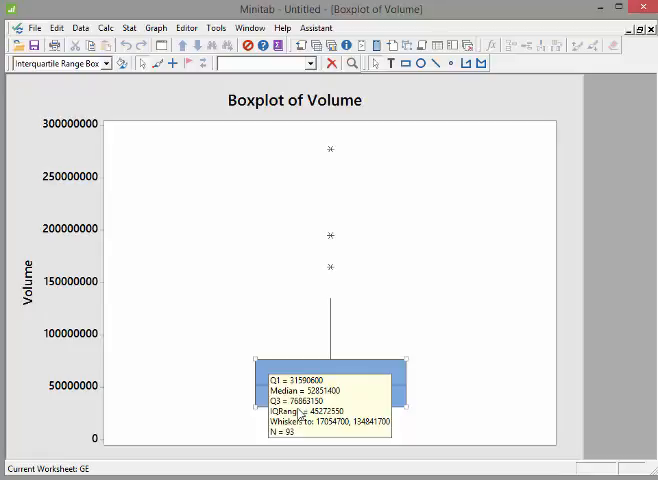
mouse_move(378, 390)
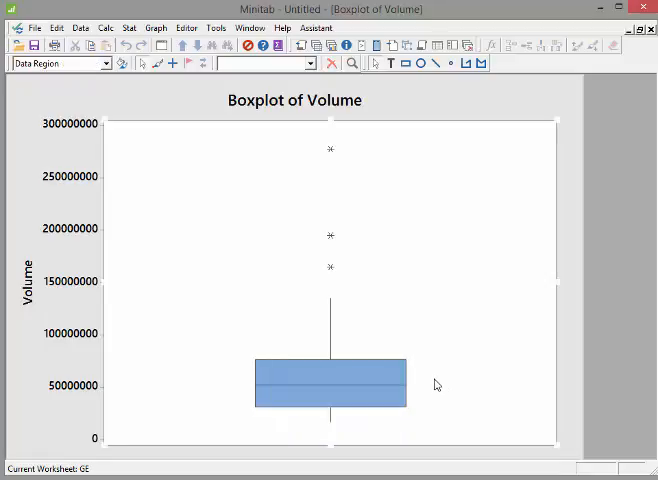
mouse_move(334, 157)
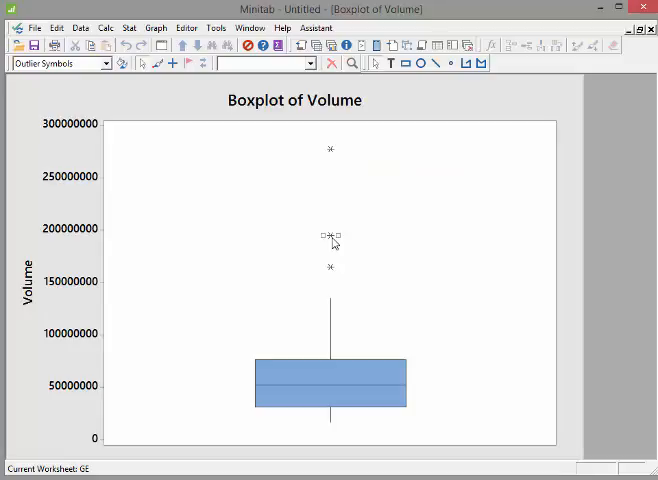
mouse_move(332, 235)
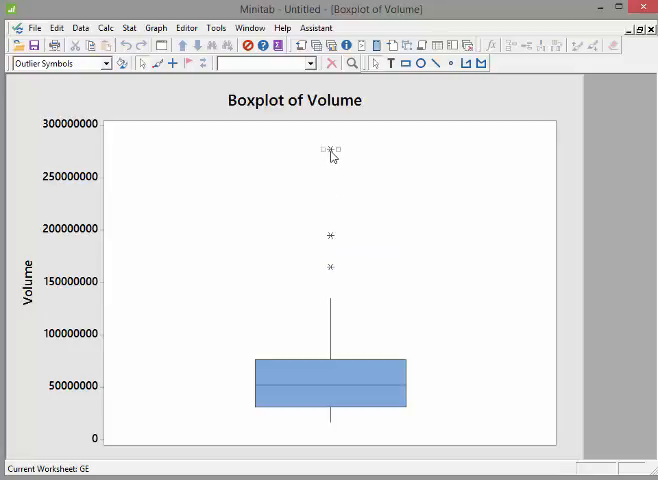
mouse_move(332, 152)
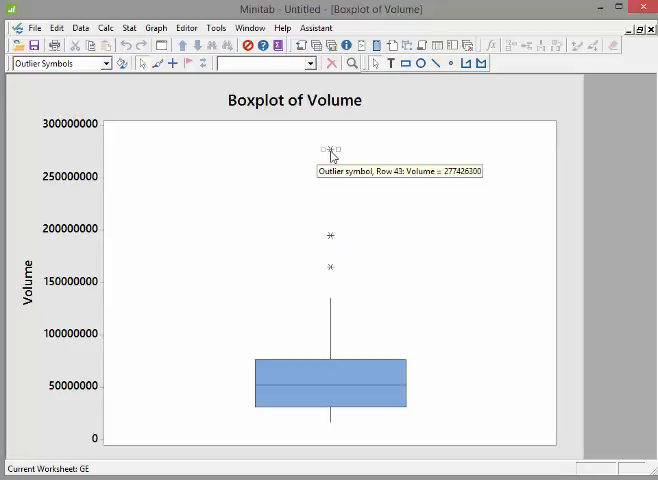
mouse_move(645, 46)
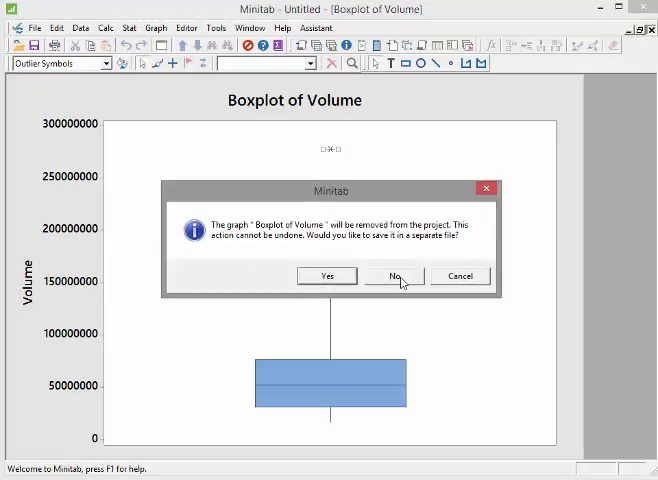
Step: Close the boxplot without saving and rerun Display Descriptive Statistics on Volume
left_click(392, 276)
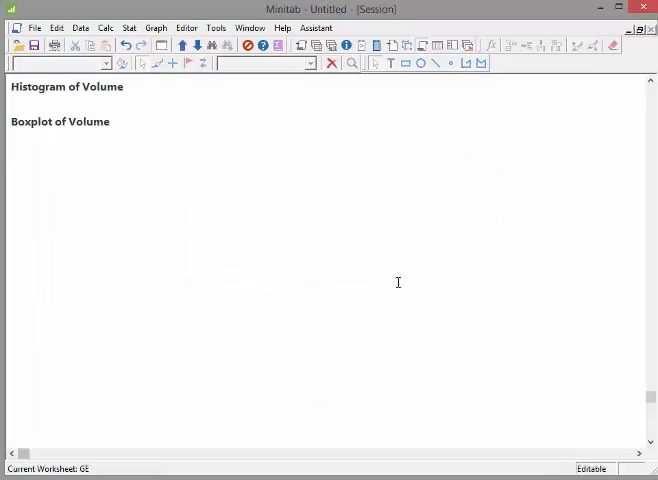
left_click(128, 27)
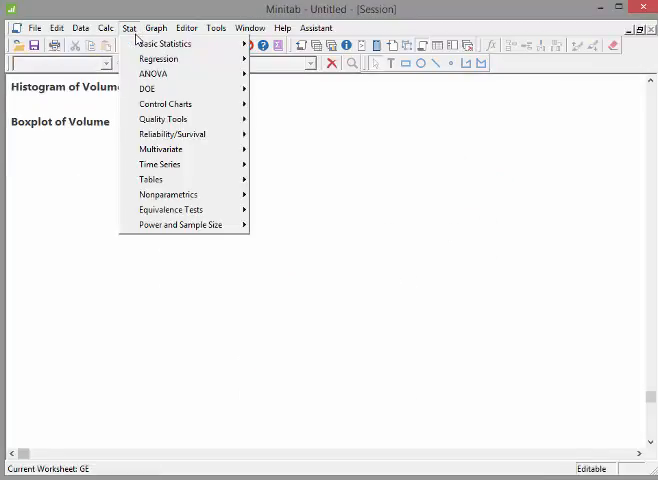
left_click(250, 27)
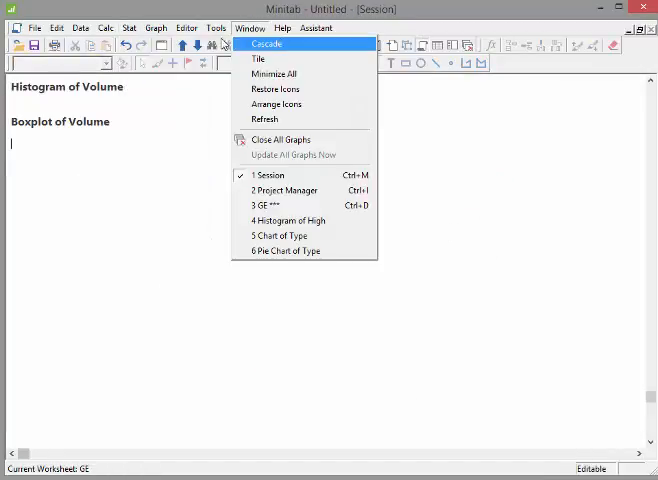
left_click(128, 27)
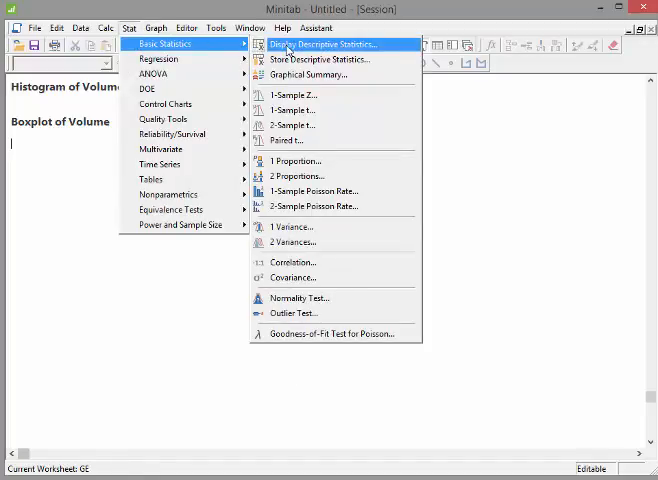
left_click(320, 43)
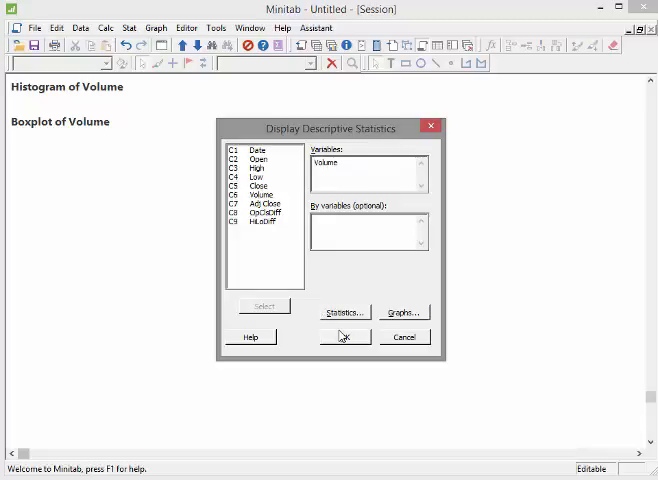
left_click(344, 336)
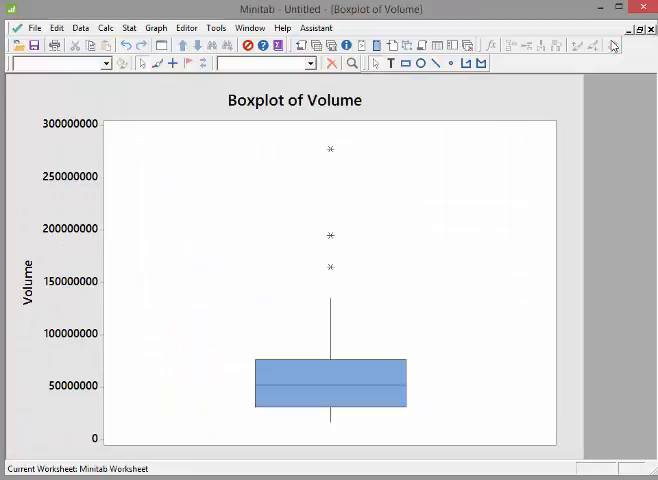
Step: Reopen Display Descriptive Statistics after browsing the Graph, Help and Stat menus
left_click(156, 27)
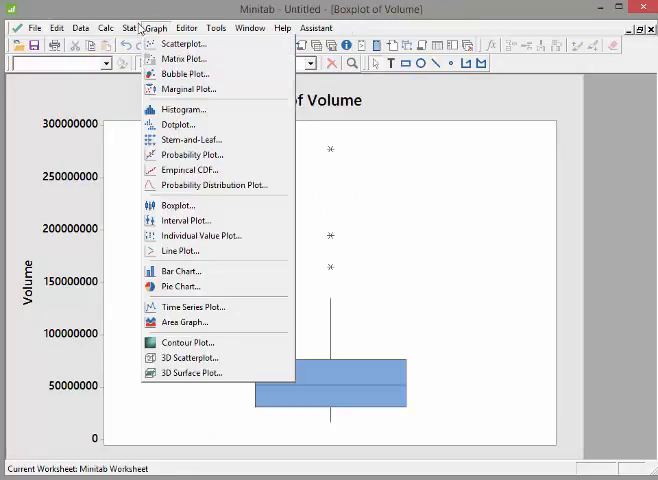
left_click(282, 27)
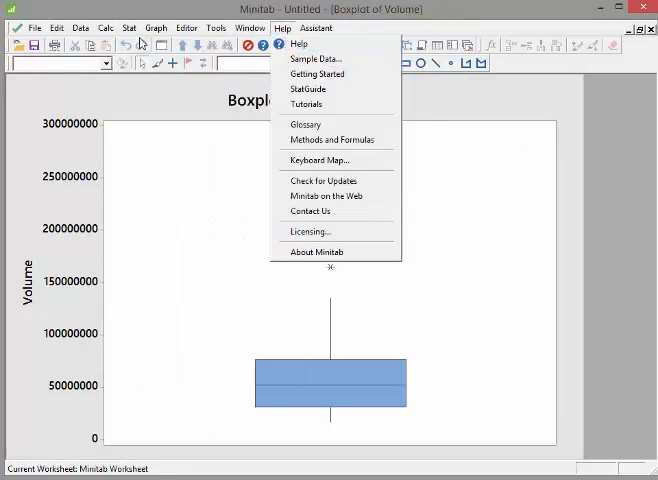
left_click(156, 27)
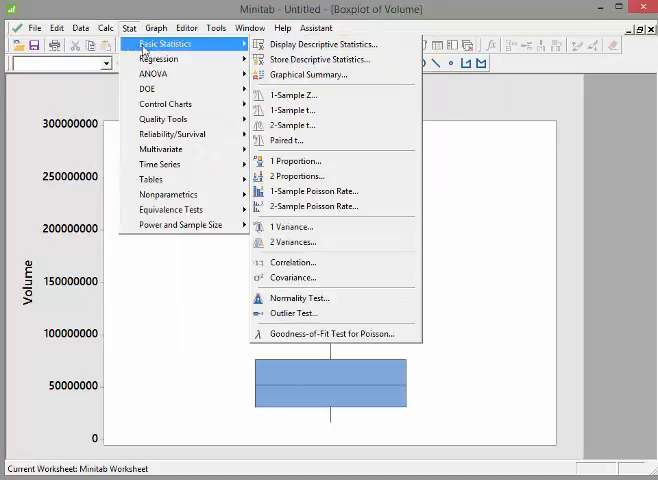
left_click(322, 43)
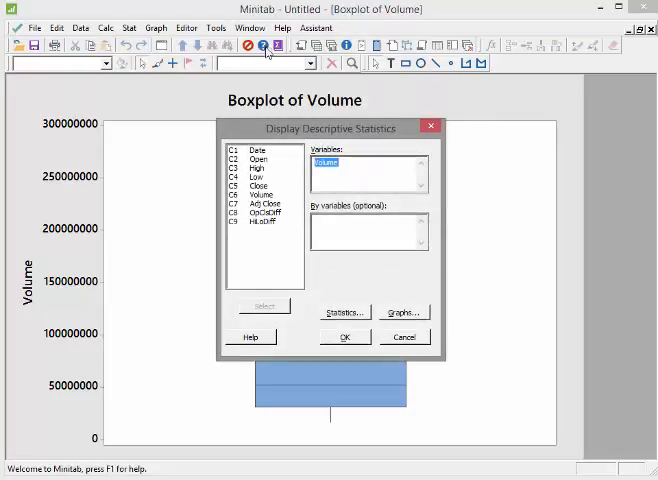
Step: Uncheck 'Histogram of data, with normal curve' in Graphs and review the choices
left_click(402, 311)
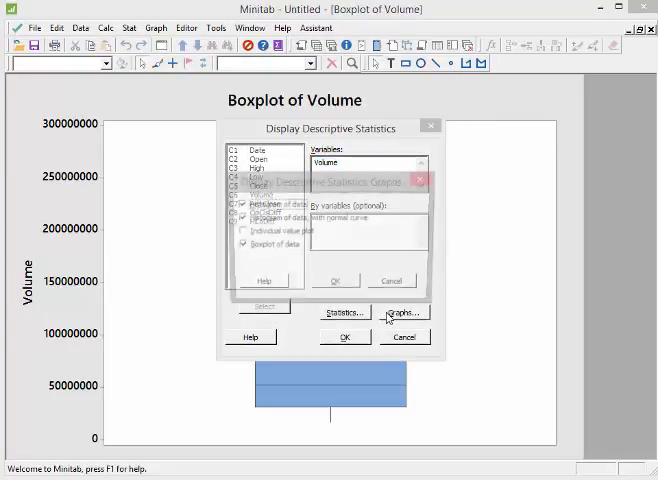
left_click(402, 312)
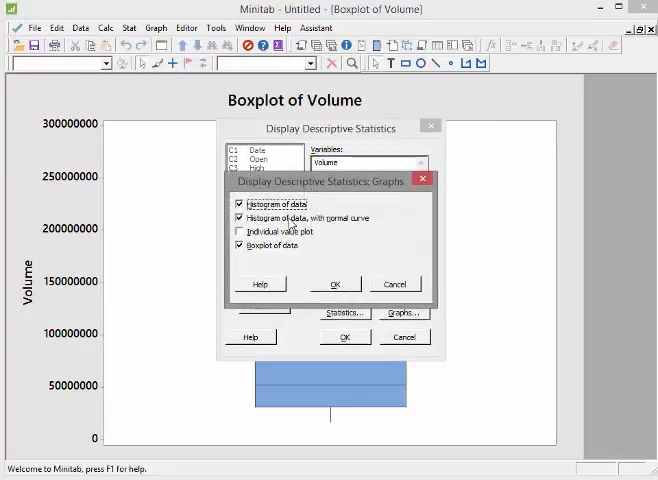
left_click(243, 218)
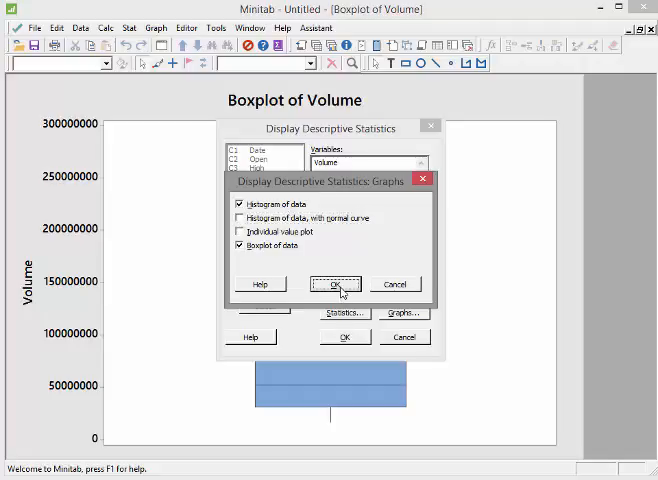
left_click(338, 284)
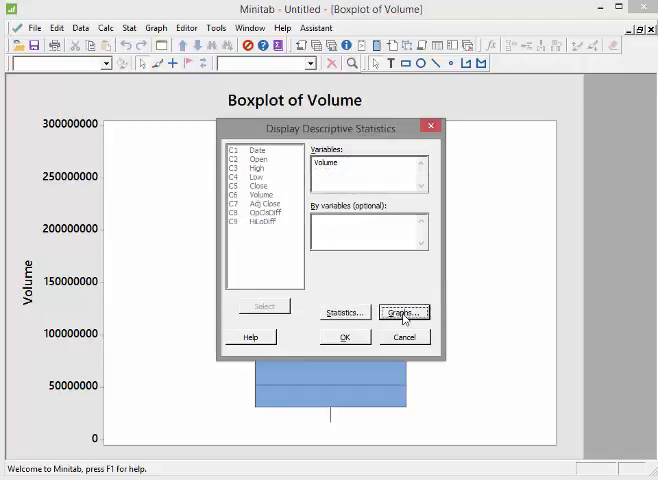
left_click(403, 312)
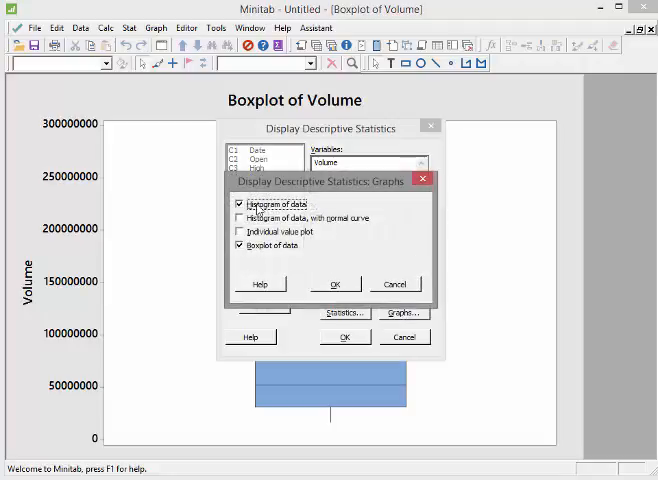
mouse_move(450, 145)
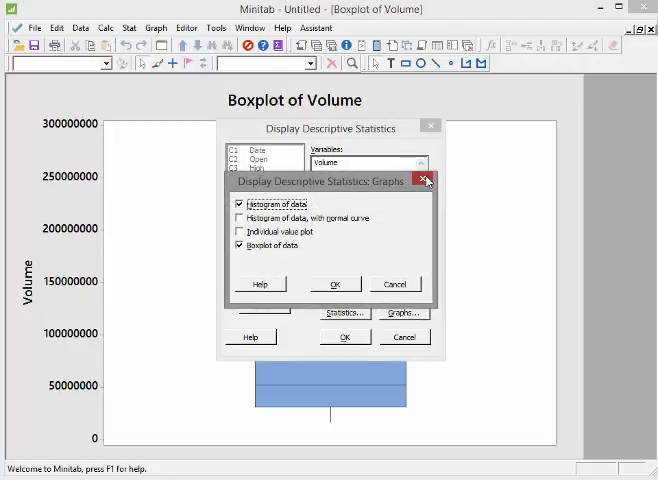
left_click(425, 181)
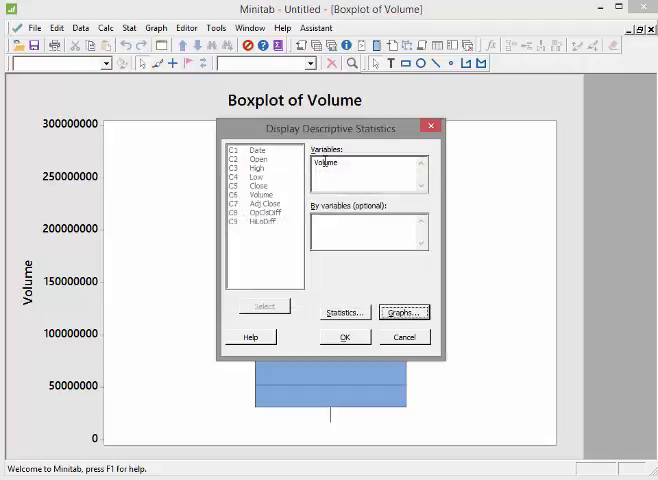
left_click(403, 311)
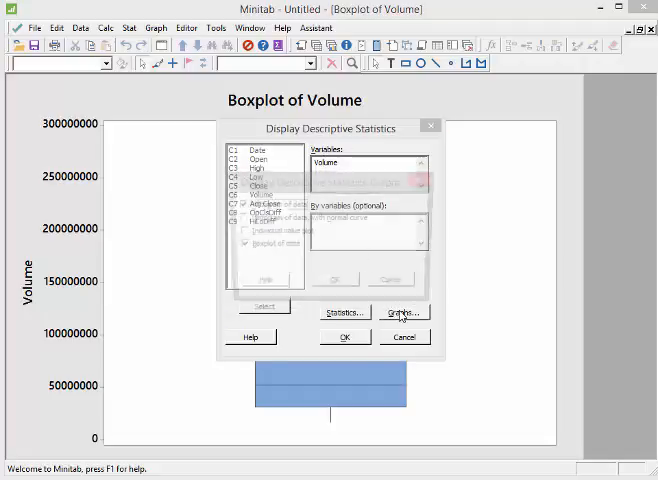
Step: Report Trimmed mean and drop Standard deviation and Variance in the Statistics options
left_click(401, 311)
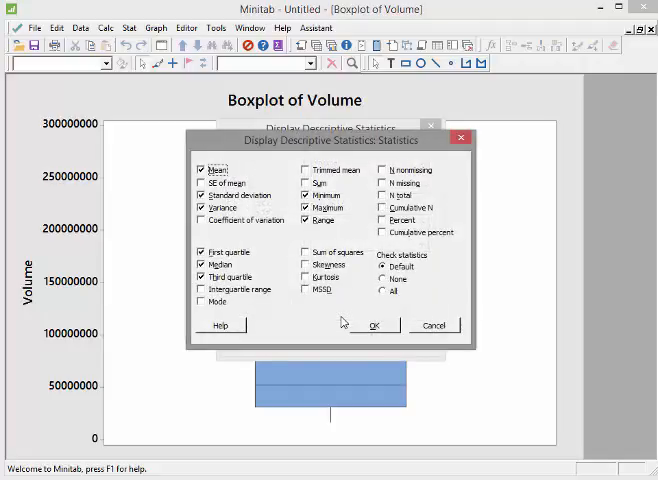
mouse_move(266, 214)
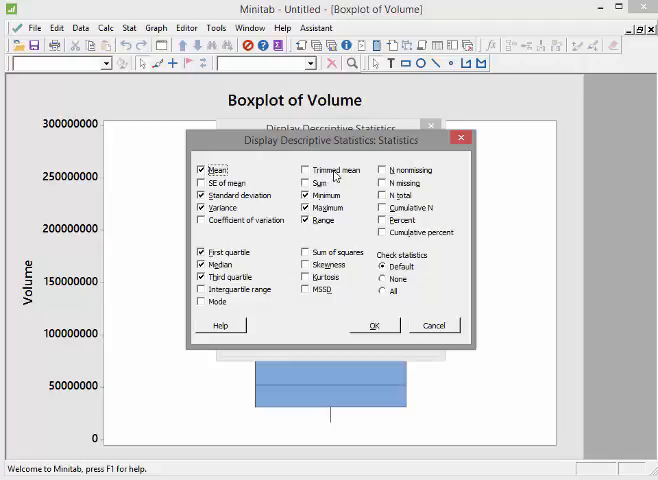
left_click(305, 169)
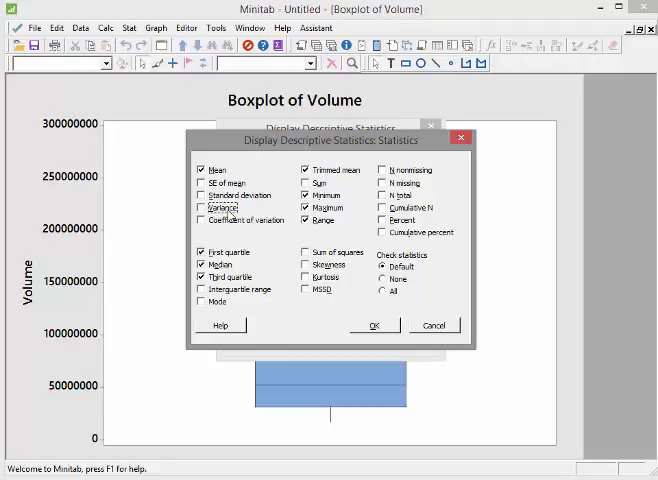
mouse_move(267, 321)
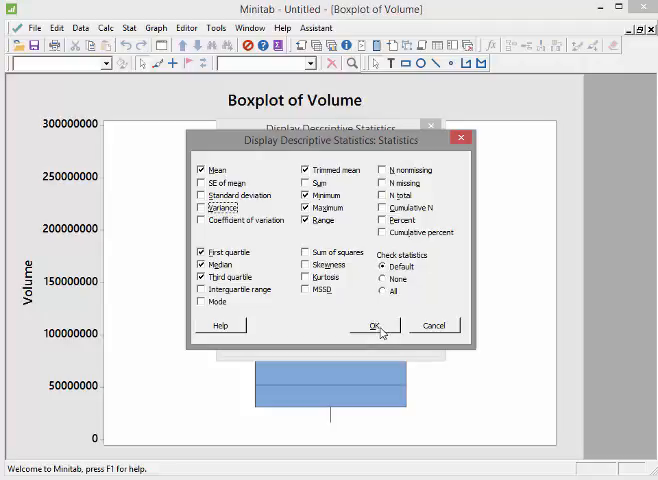
left_click(374, 325)
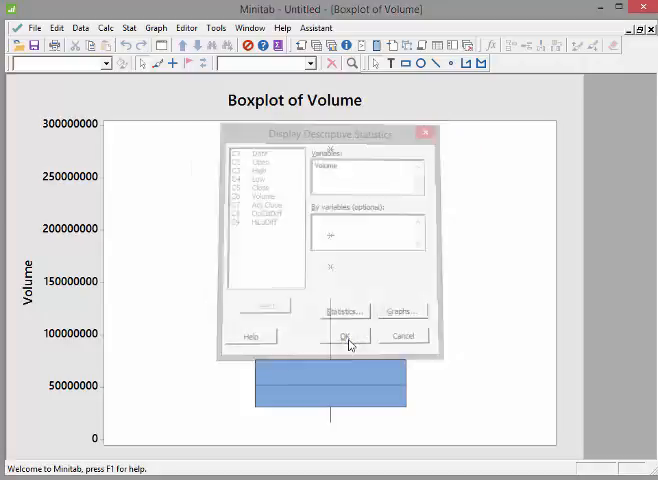
Step: Run the updated Volume statistics and close the boxplot without saving
left_click(347, 335)
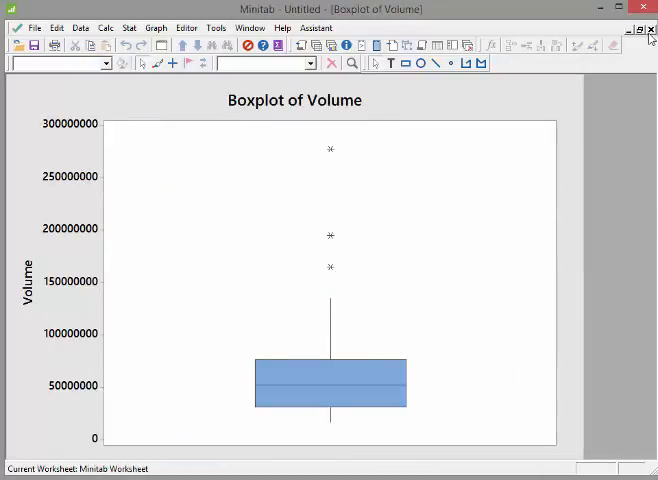
left_click(651, 29)
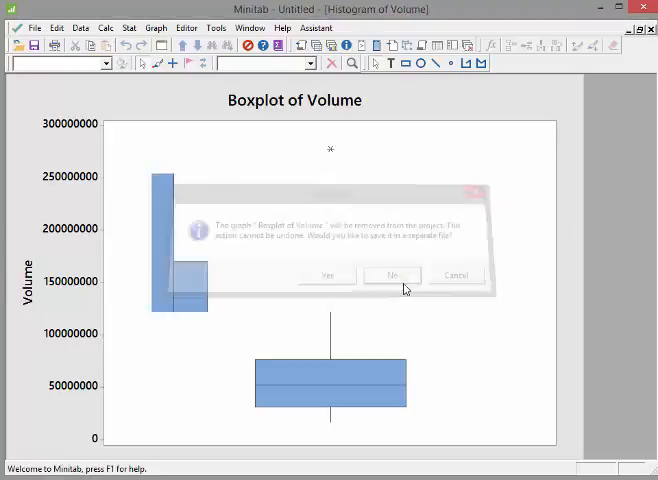
left_click(390, 275)
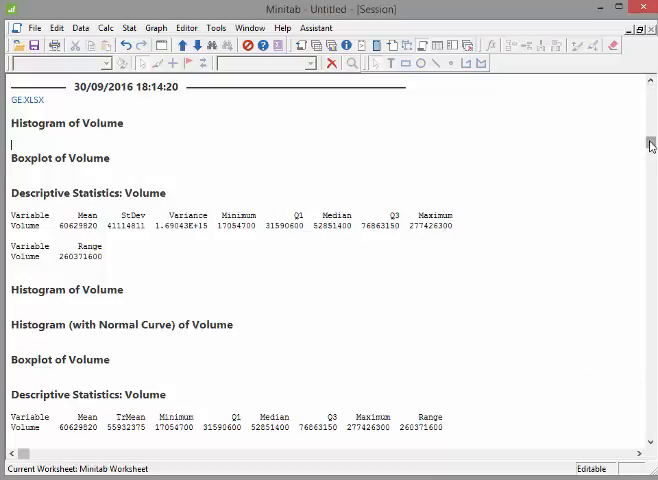
Step: Scroll to the new Volume output and highlight the TrMean heading (about 55.9 million)
scroll("down", 3)
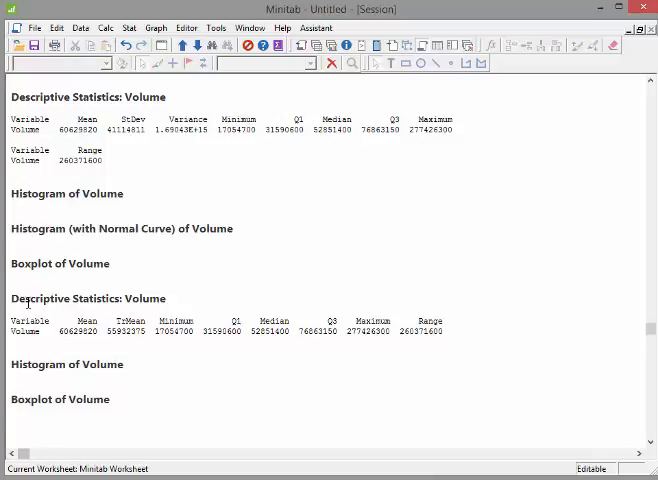
double_click(85, 298)
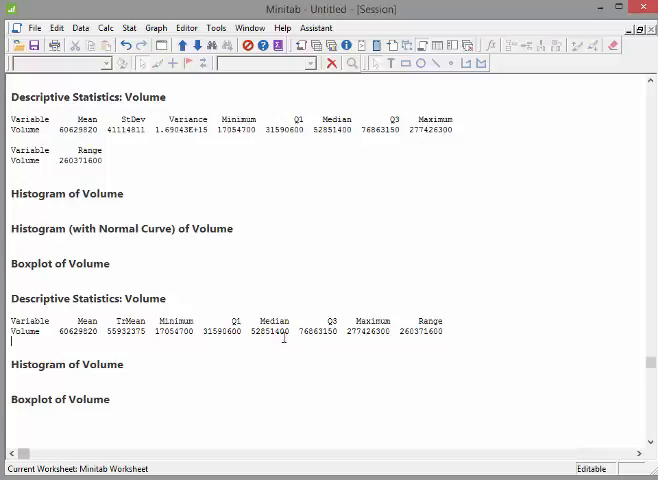
mouse_move(277, 340)
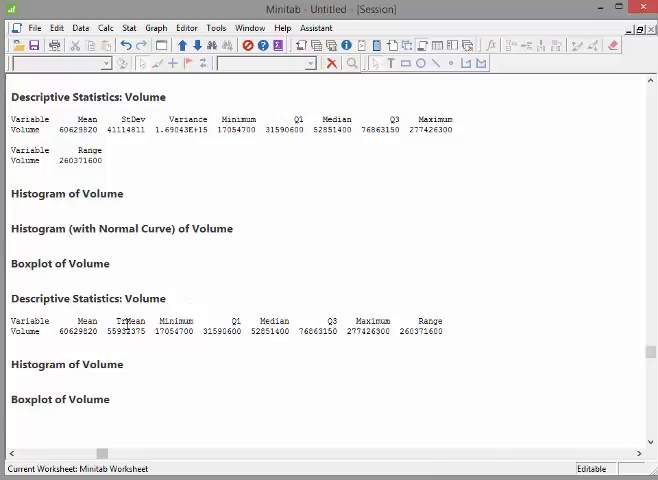
double_click(131, 320)
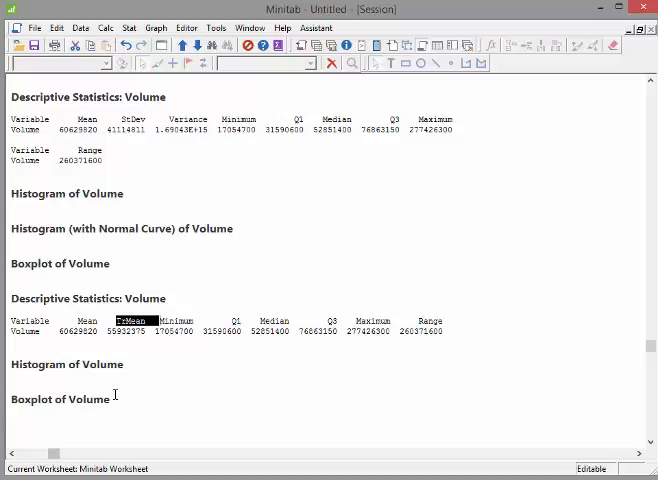
left_click(156, 27)
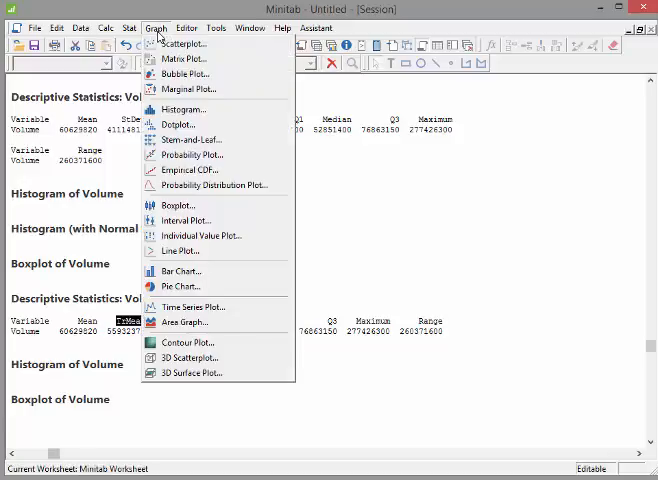
left_click(128, 27)
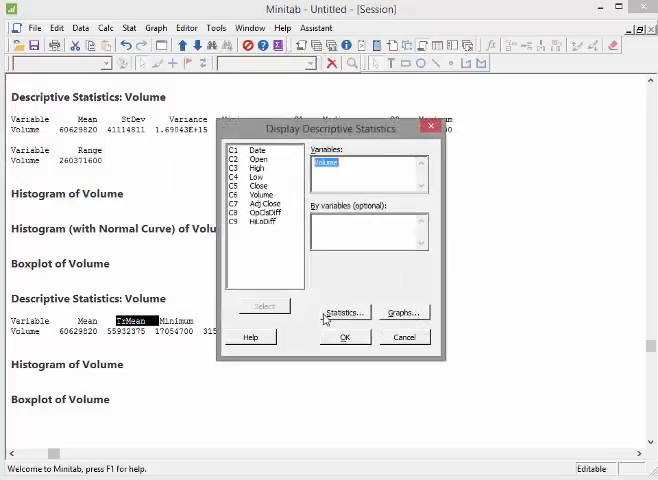
left_click(344, 312)
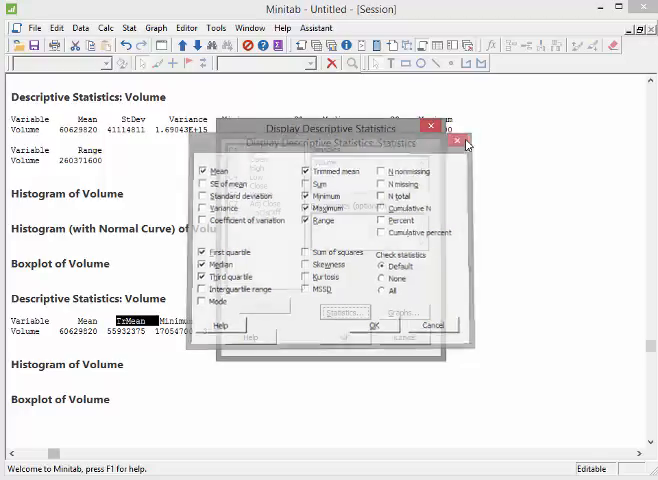
left_click(373, 327)
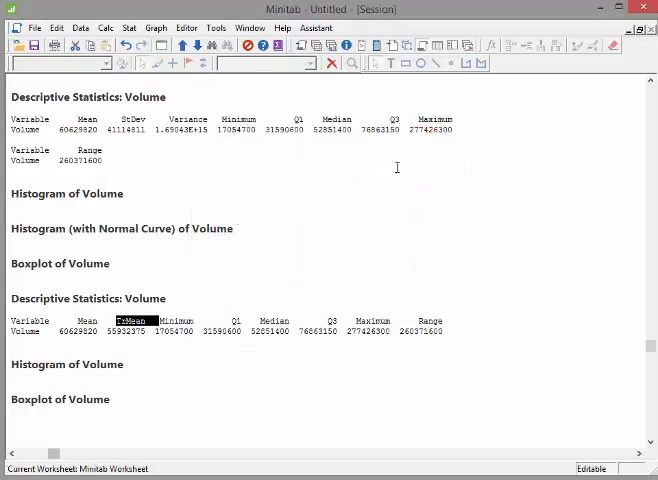